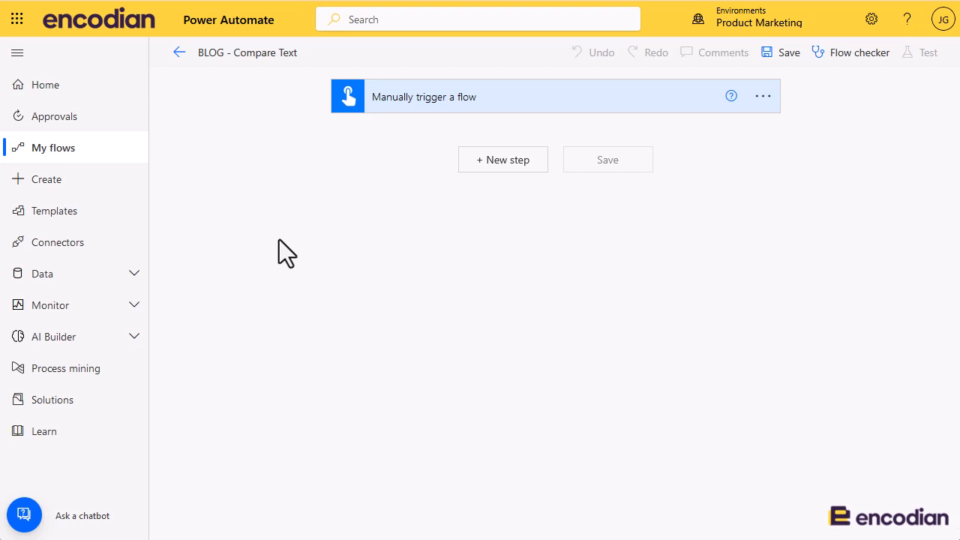
{"action": "mouse_move", "coordinate": [292, 267]}
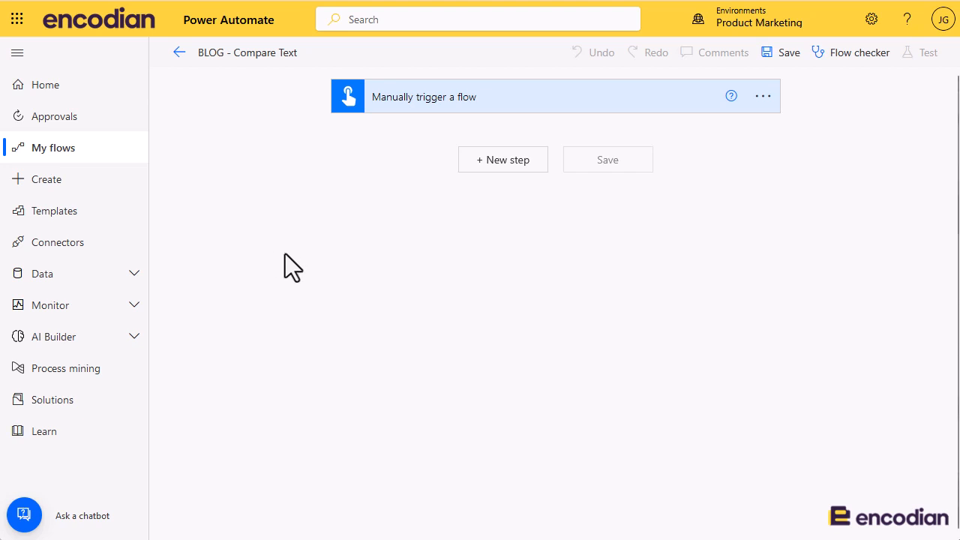
{"action": "mouse_move", "coordinate": [283, 270]}
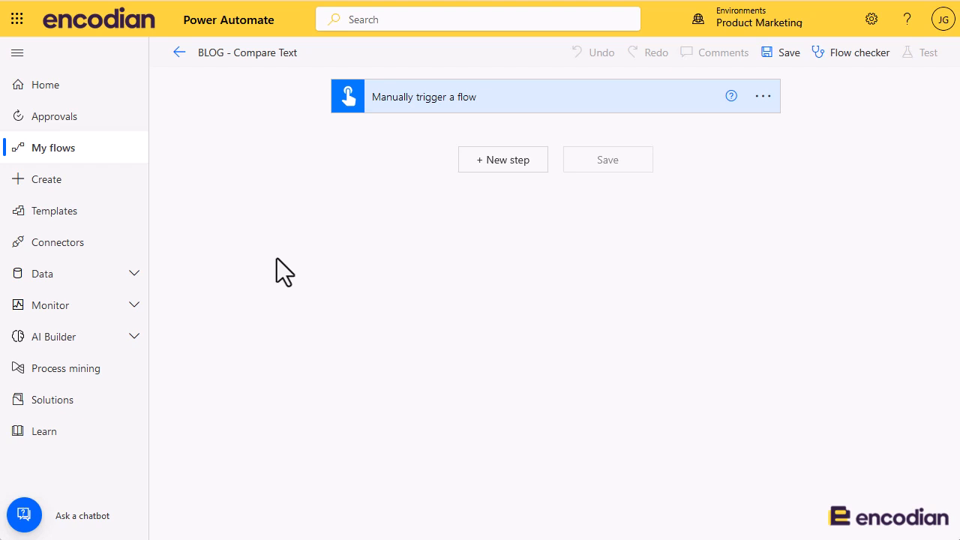
{"action": "mouse_move", "coordinate": [283, 271]}
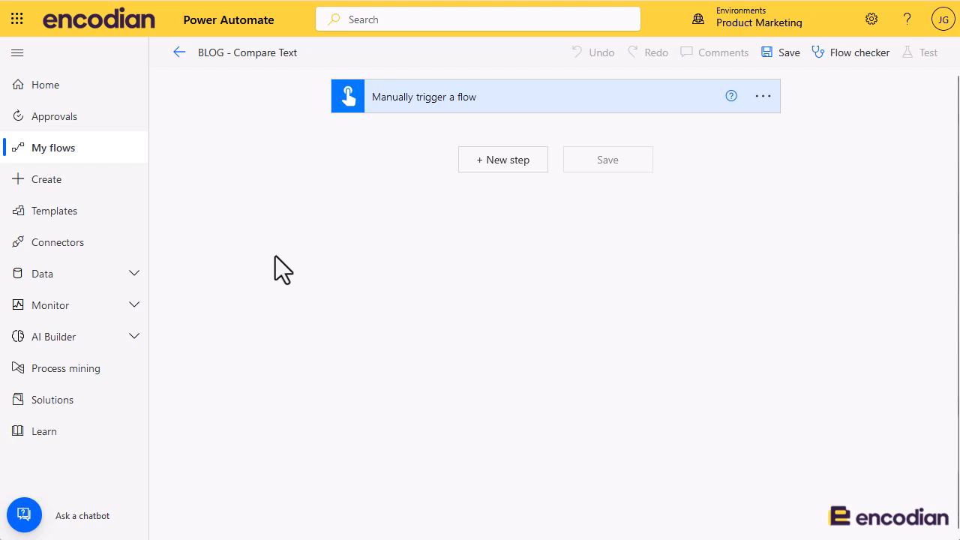
{"action": "mouse_move", "coordinate": [403, 141]}
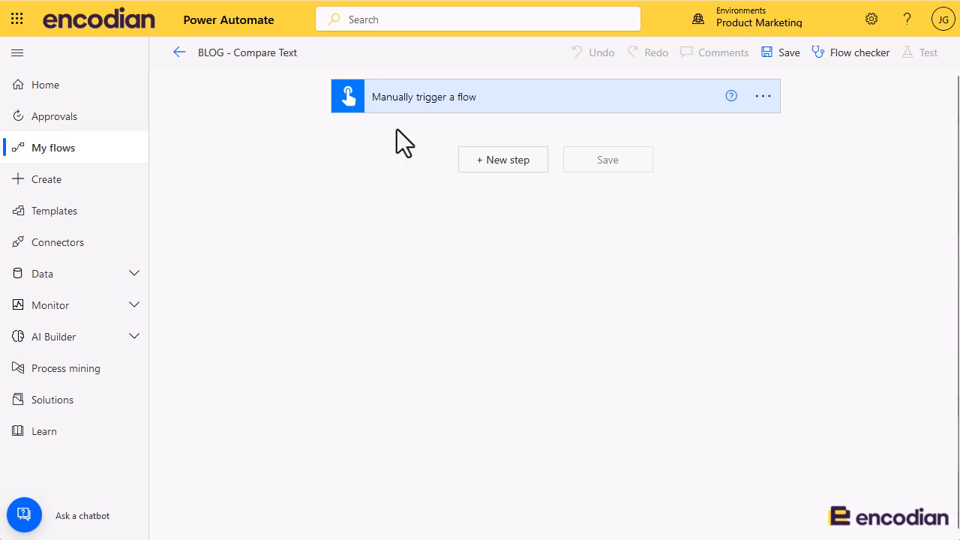
- Add text inputs 'Text One' and 'Text Two' to the manual trigger
{"action": "left_click", "coordinate": [425, 97]}
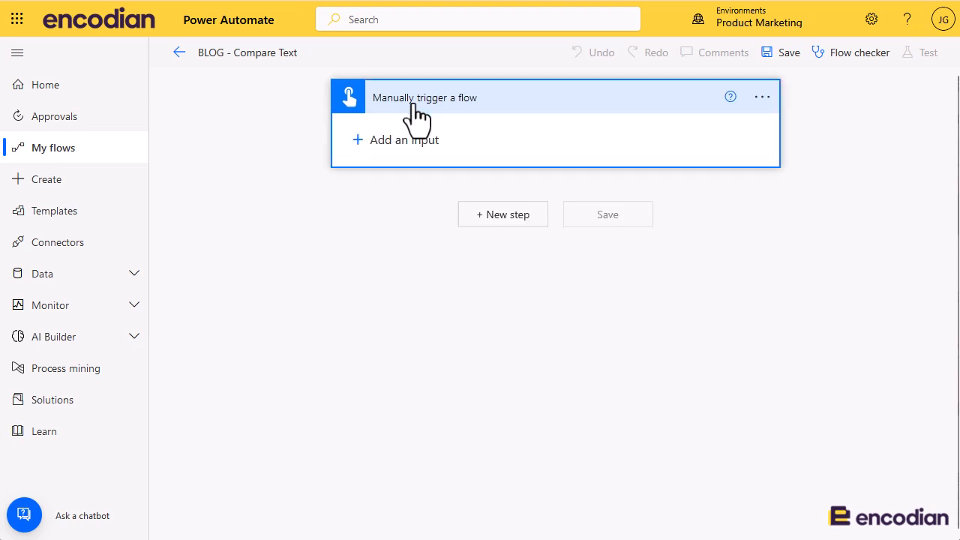
{"action": "left_click", "coordinate": [395, 139]}
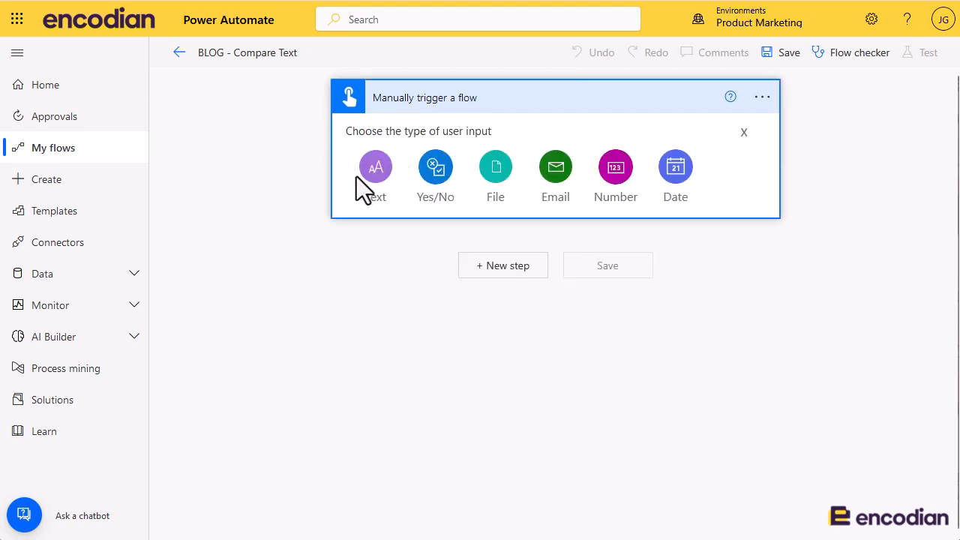
{"action": "left_click", "coordinate": [375, 167]}
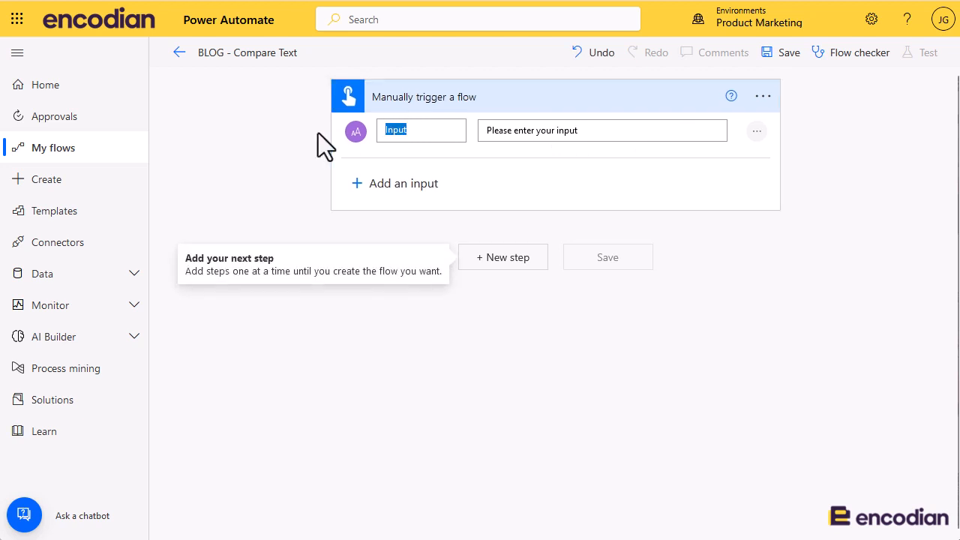
{"action": "type", "text": "Text One"}
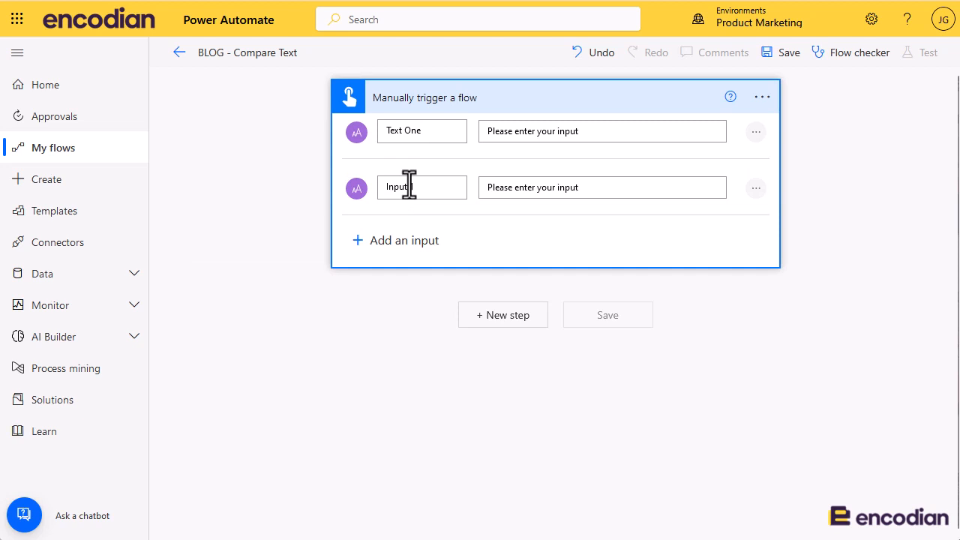
{"action": "type", "text": "Tex"}
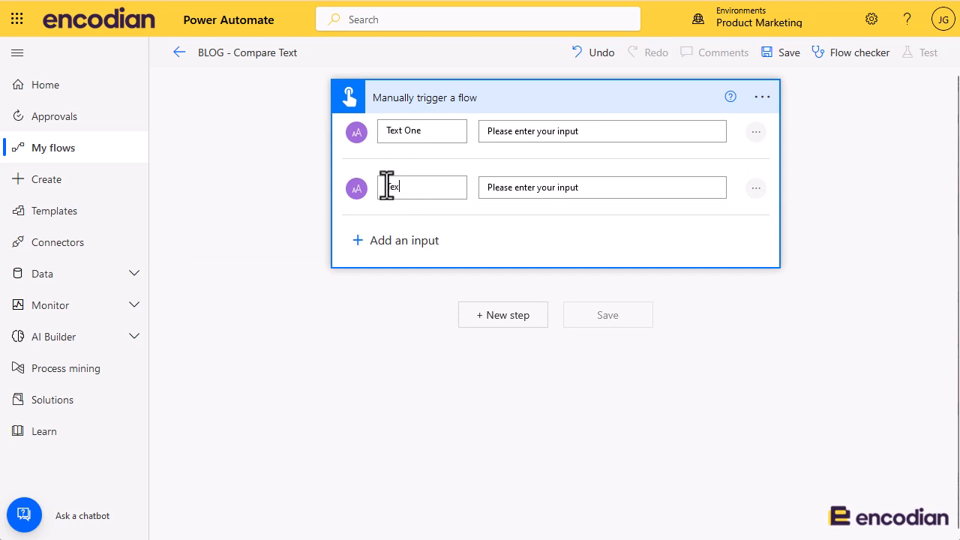
{"action": "type", "text": "Text Two"}
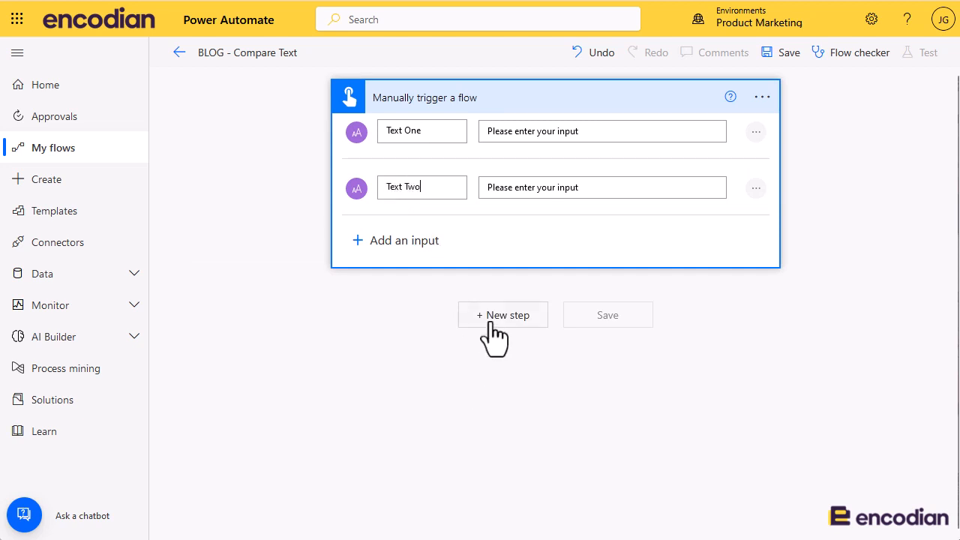
- Add a new step, pick the Encodian connector and scroll to its Utility actions
{"action": "left_click", "coordinate": [502, 314]}
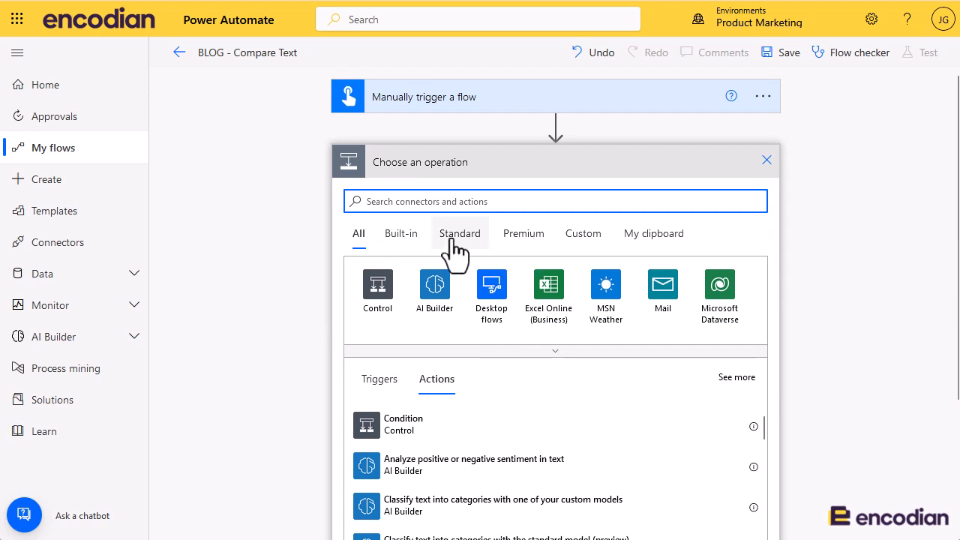
{"action": "left_click", "coordinate": [458, 233]}
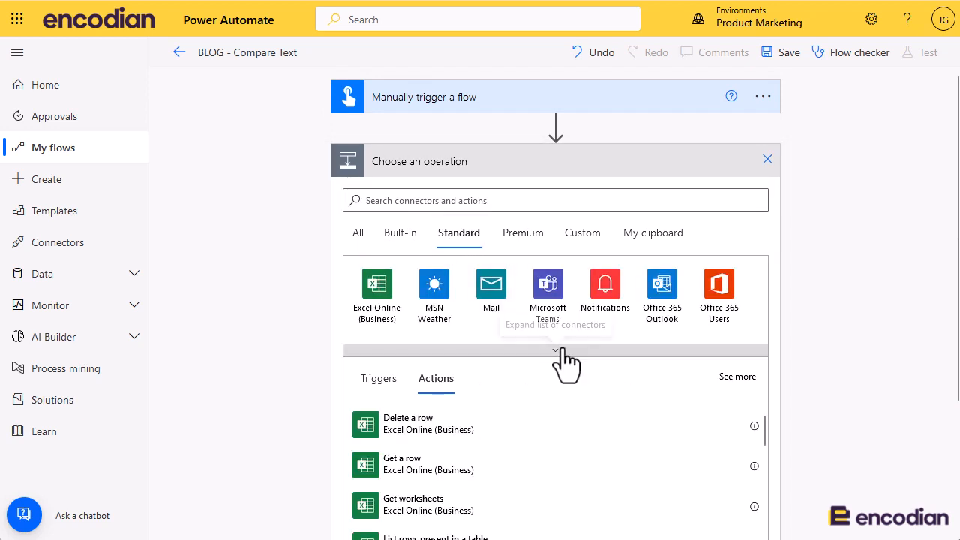
{"action": "left_click", "coordinate": [555, 351]}
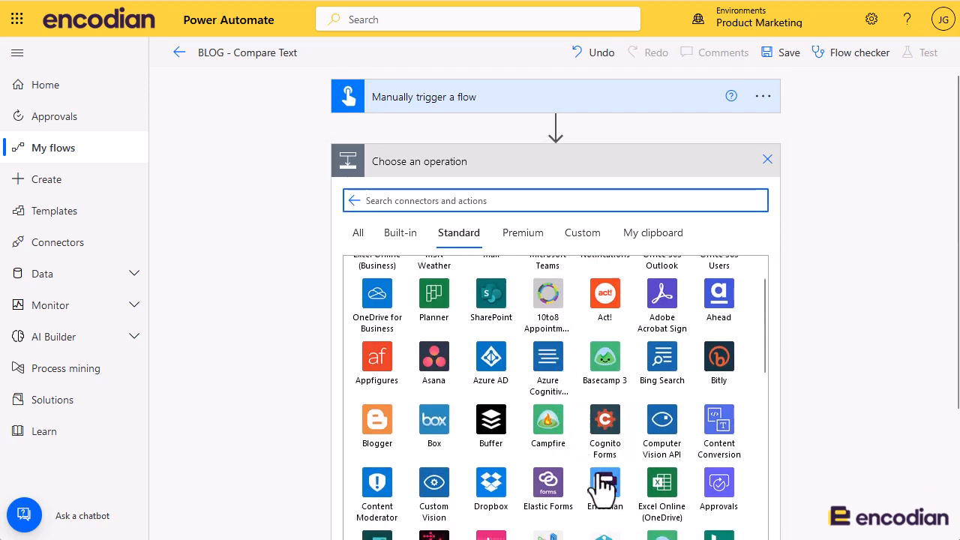
{"action": "left_click", "coordinate": [604, 484]}
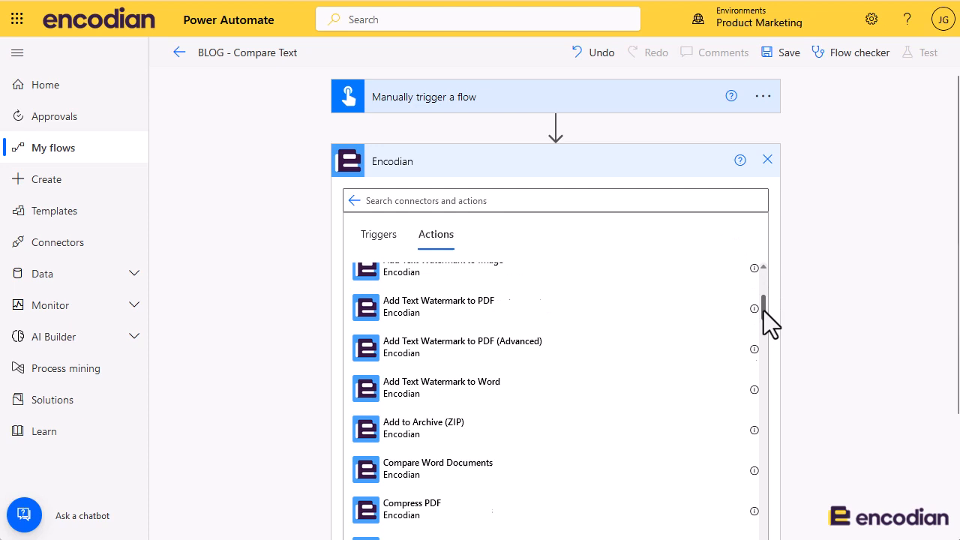
{"action": "scroll", "scroll_direction": "down", "scroll_amount": 3}
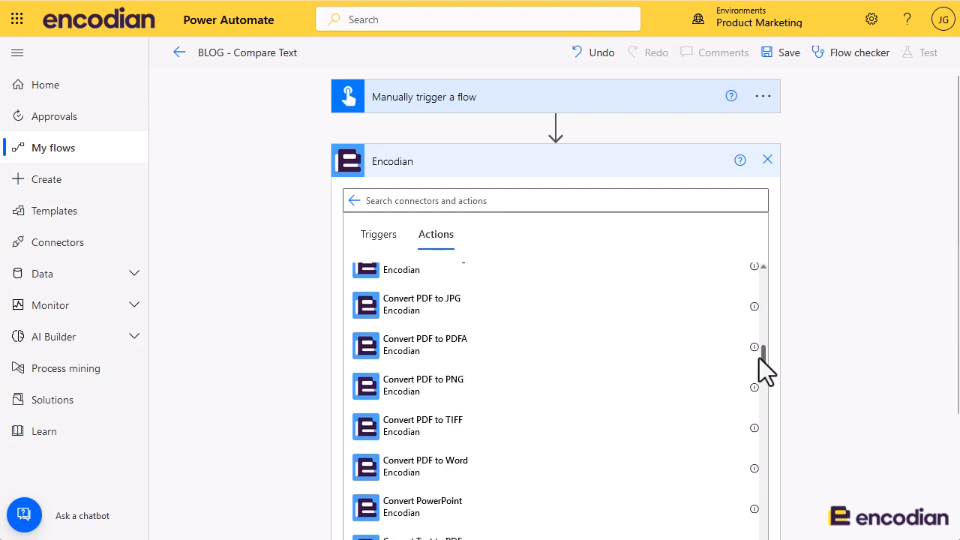
{"action": "scroll", "scroll_direction": "down", "scroll_amount": 3}
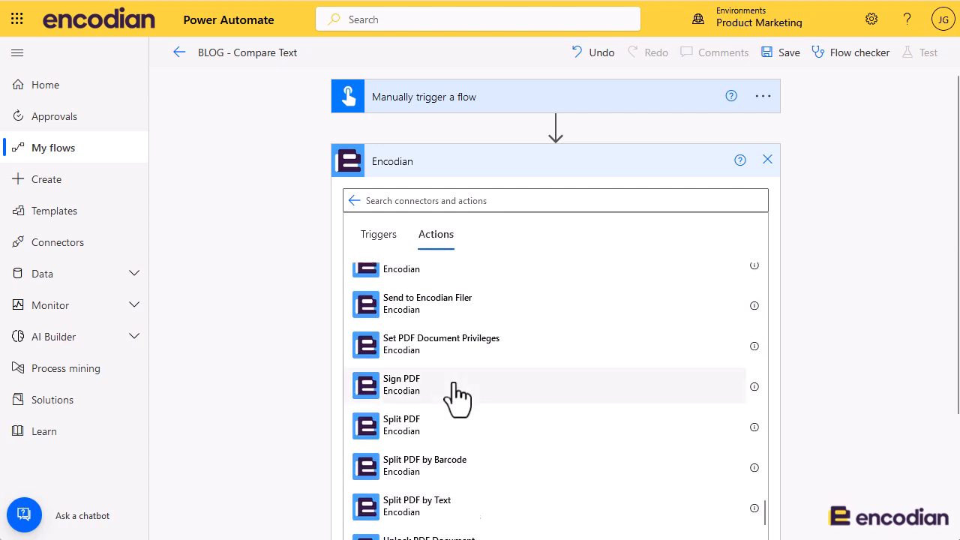
{"action": "scroll", "scroll_direction": "down", "scroll_amount": 3}
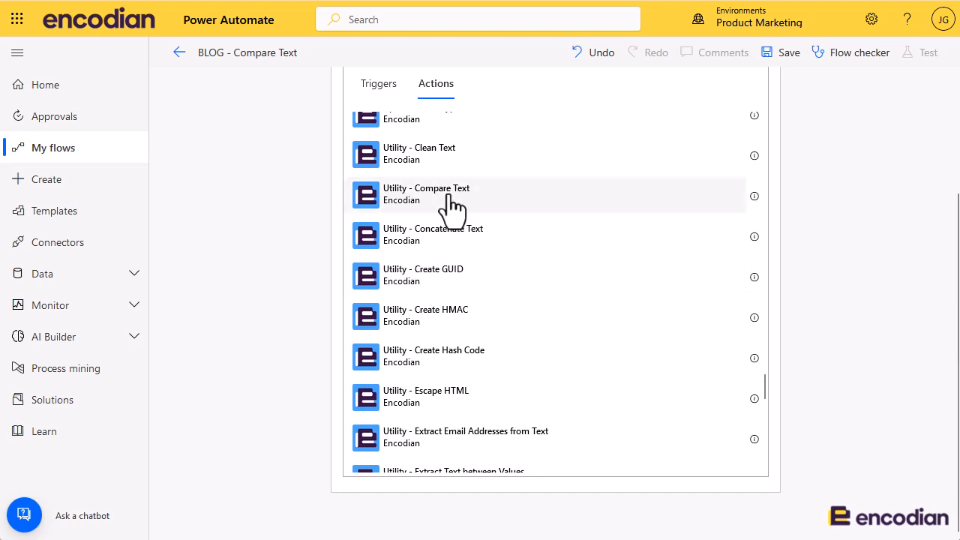
- Add Encodian's Utility - Compare Text action after the trigger
{"action": "left_click", "coordinate": [426, 193]}
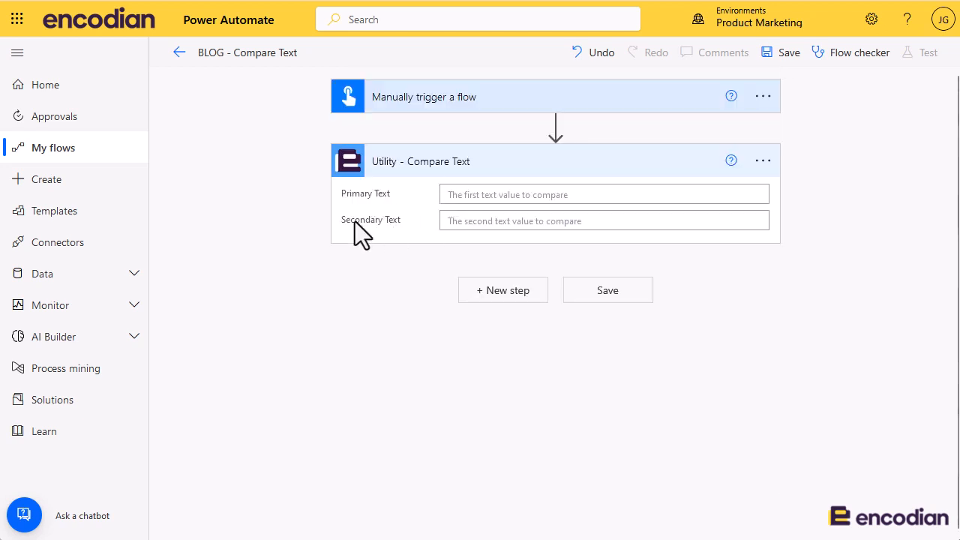
{"action": "mouse_move", "coordinate": [371, 220]}
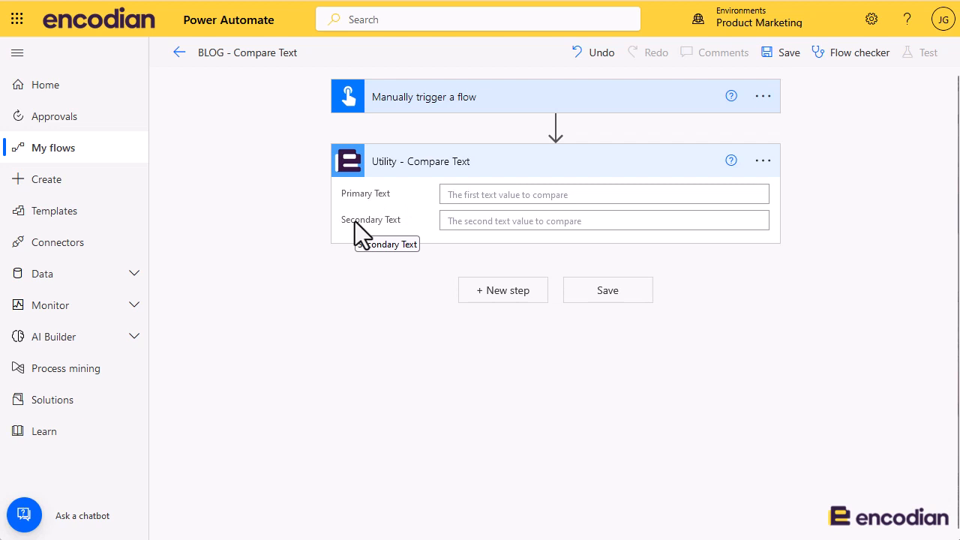
{"action": "mouse_move", "coordinate": [487, 220]}
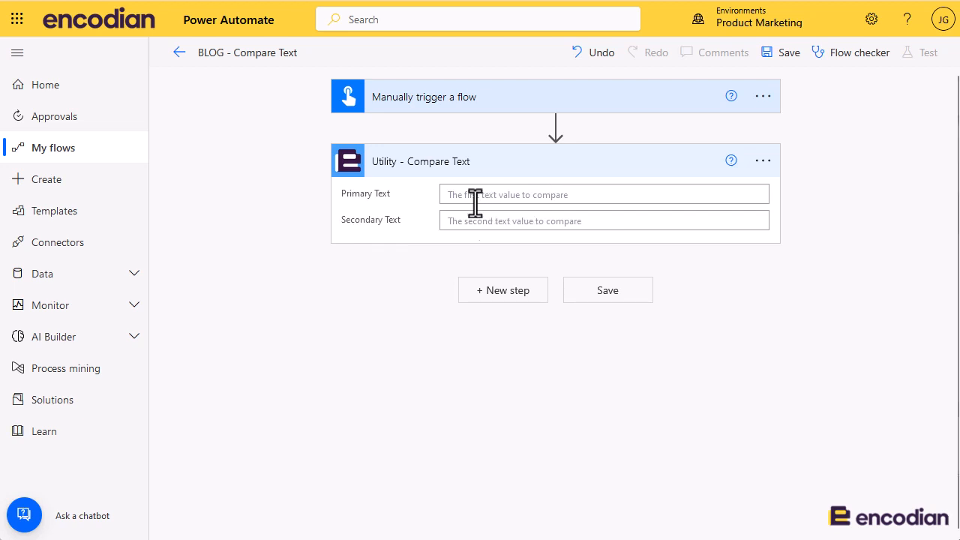
{"action": "mouse_move", "coordinate": [386, 191]}
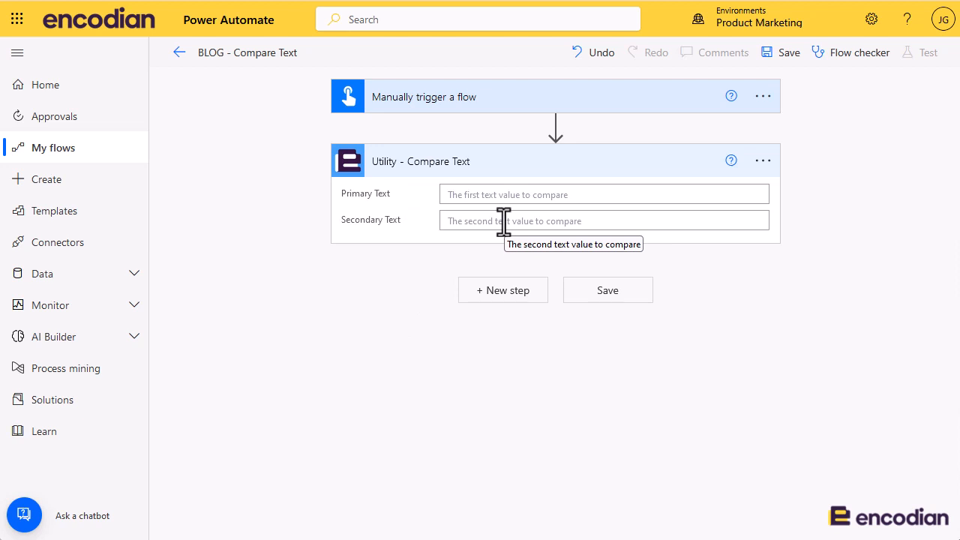
{"action": "mouse_move", "coordinate": [487, 213]}
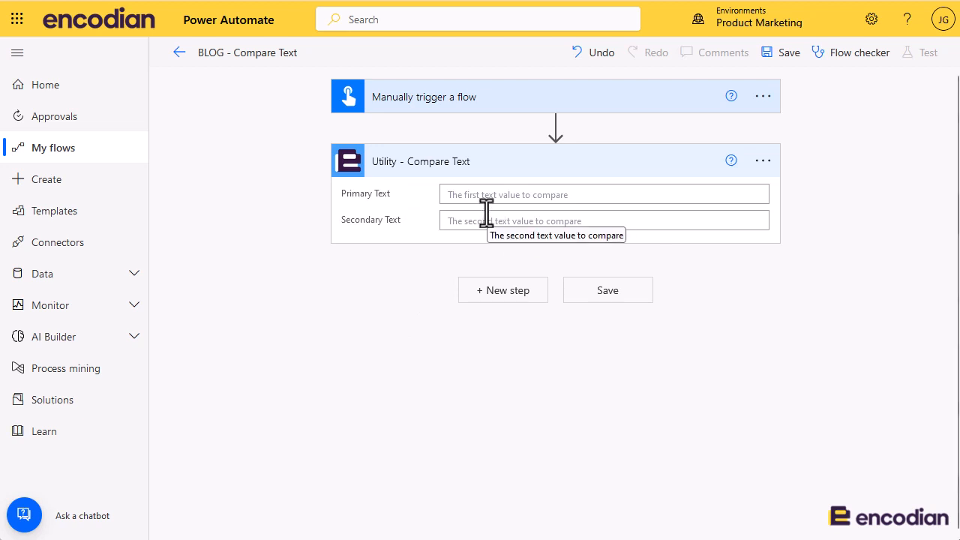
- Set Compare Text's Primary Text to Text One and Secondary Text to Text Two
{"action": "left_click", "coordinate": [604, 194]}
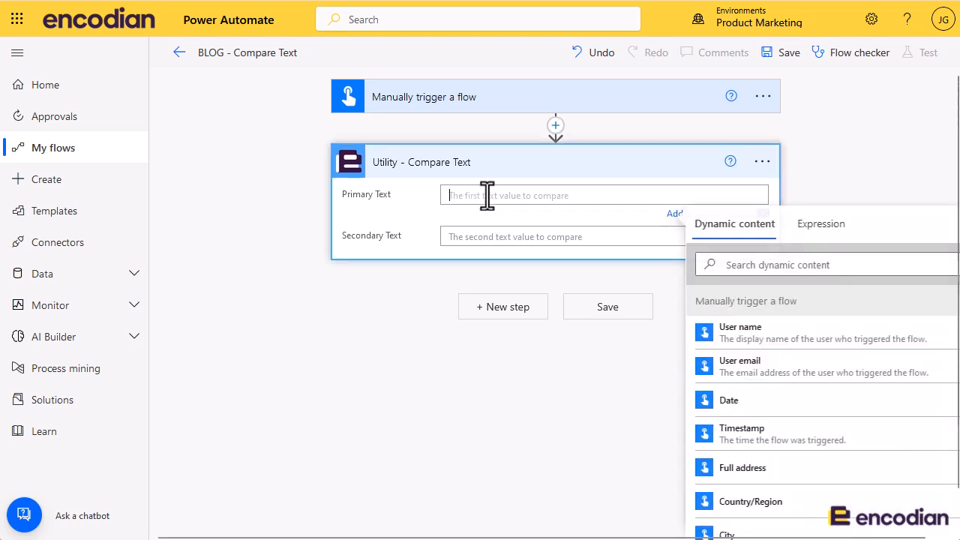
{"action": "type", "text": "Test"}
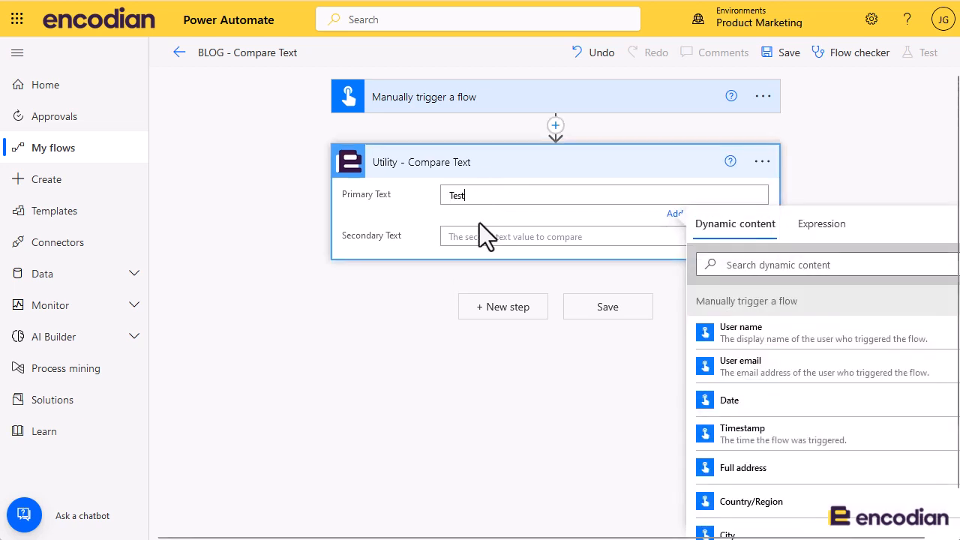
{"action": "type", "text": "test"}
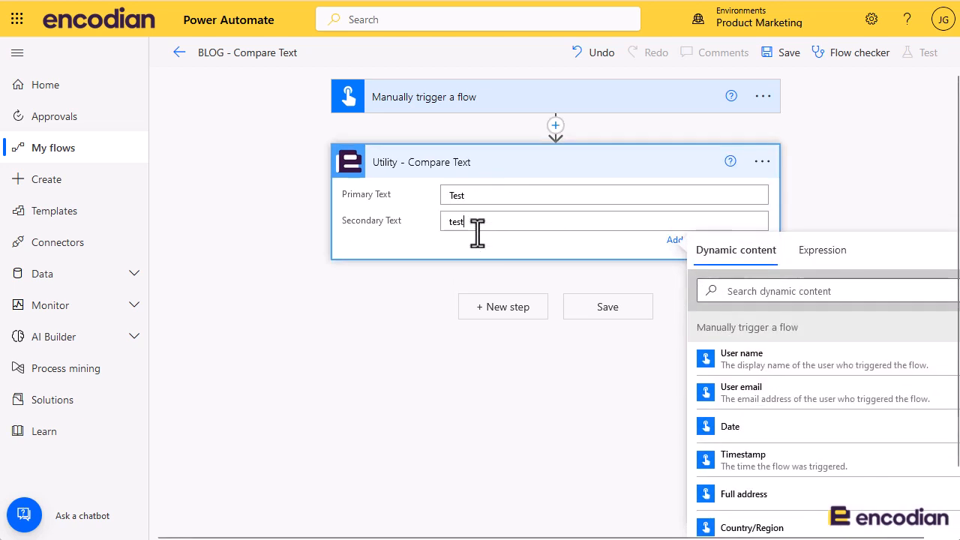
{"action": "double_click", "coordinate": [455, 221]}
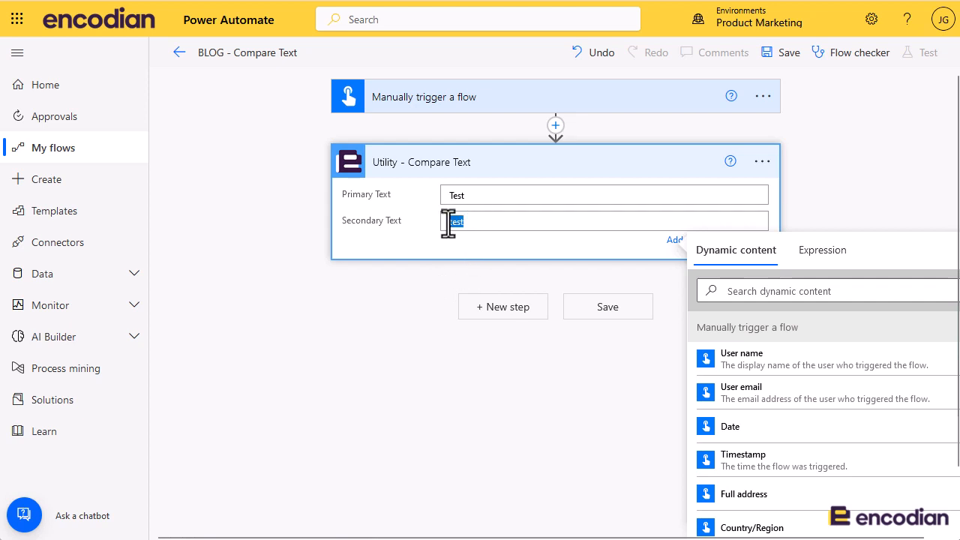
{"action": "left_click", "coordinate": [604, 194]}
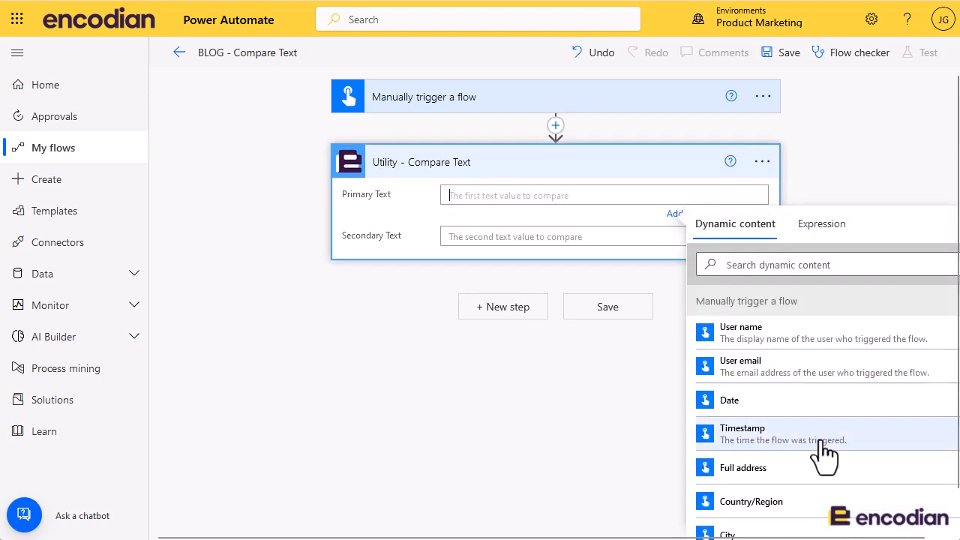
{"action": "scroll", "scroll_direction": "down", "scroll_amount": 3}
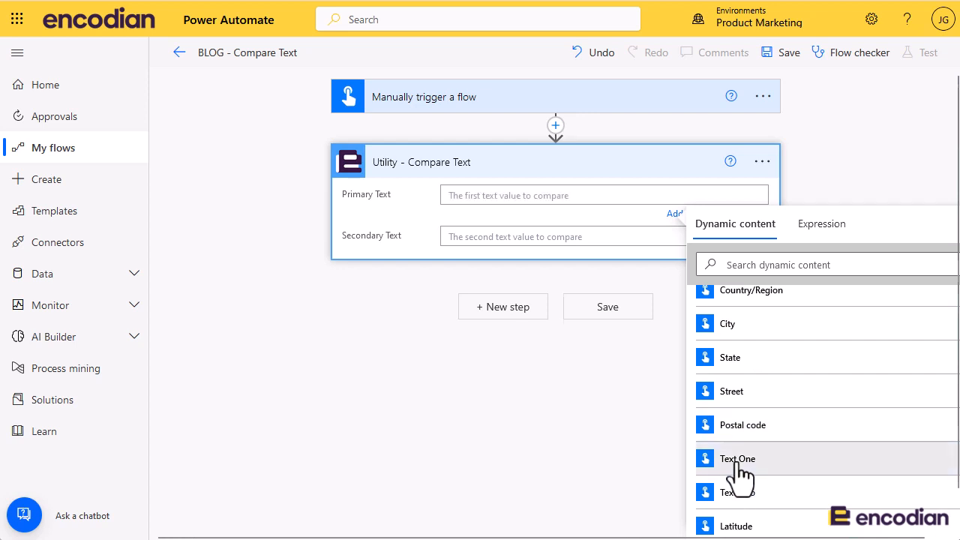
{"action": "left_click", "coordinate": [737, 458]}
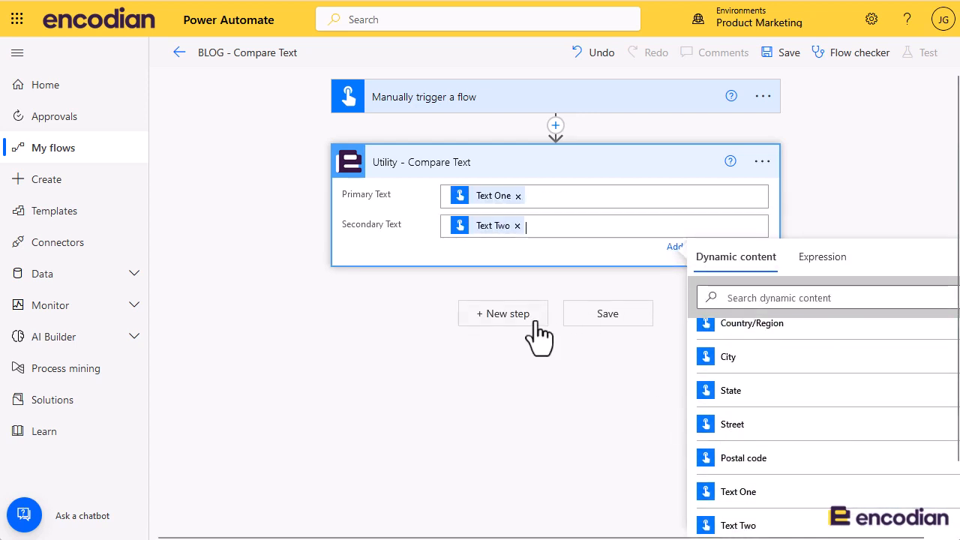
- Add a Condition checking Compare Text's Result is equal to true
{"action": "left_click", "coordinate": [503, 314]}
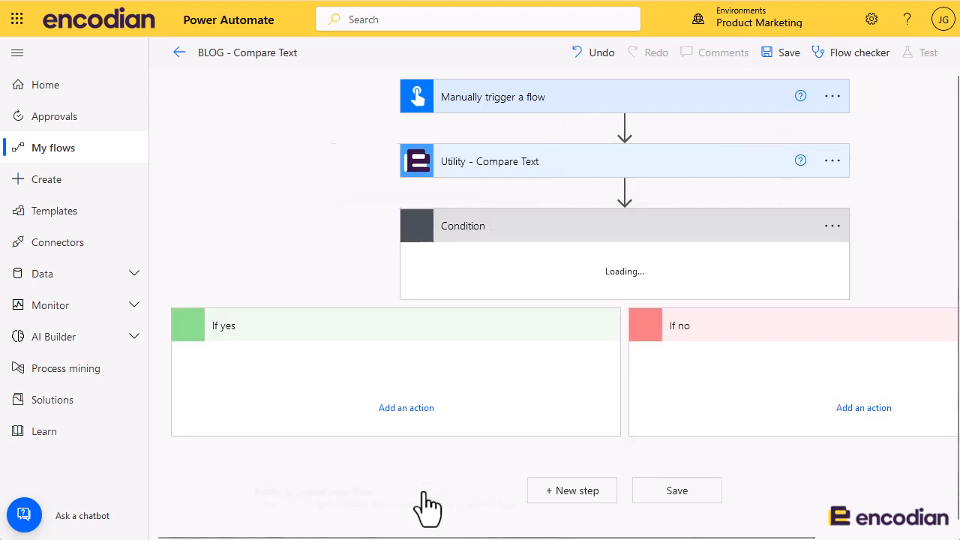
{"action": "left_click", "coordinate": [480, 272]}
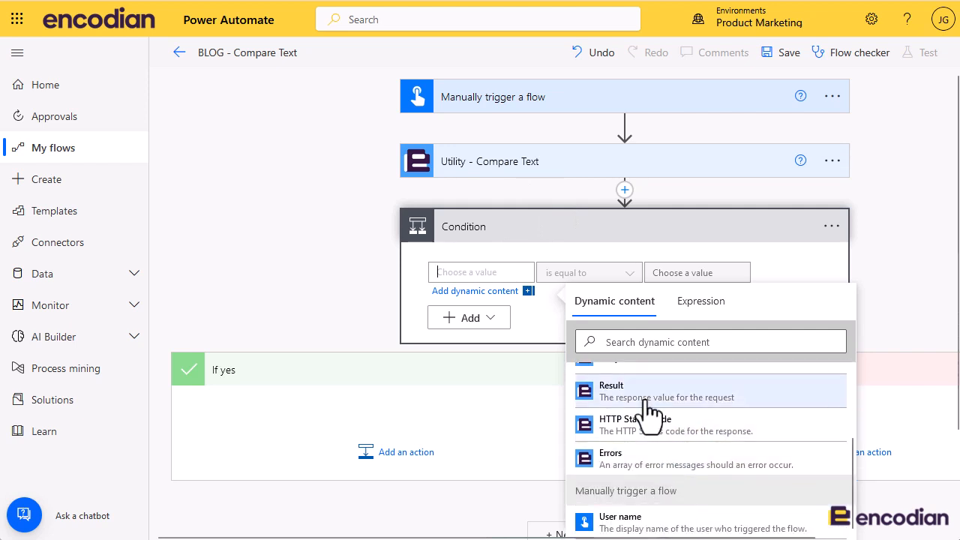
{"action": "left_click", "coordinate": [611, 390]}
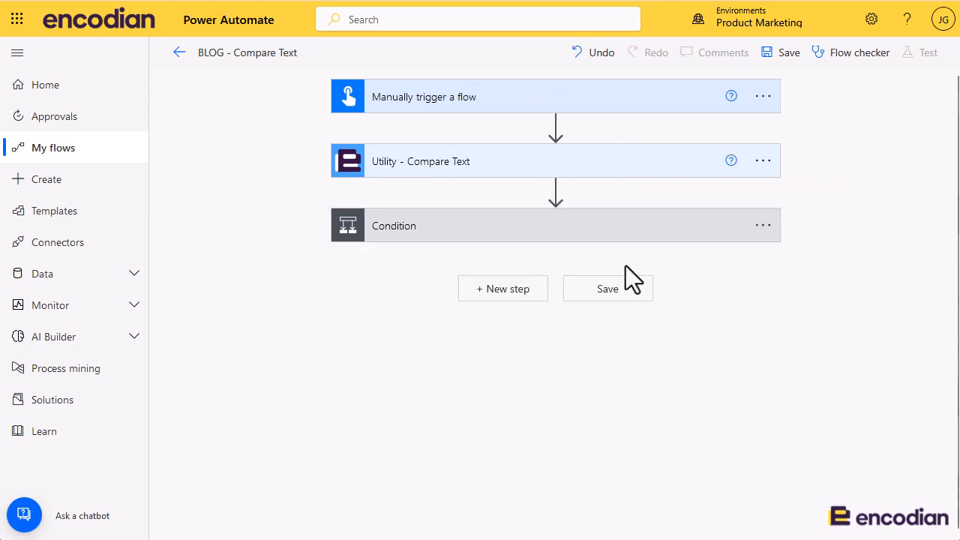
{"action": "left_click", "coordinate": [696, 271]}
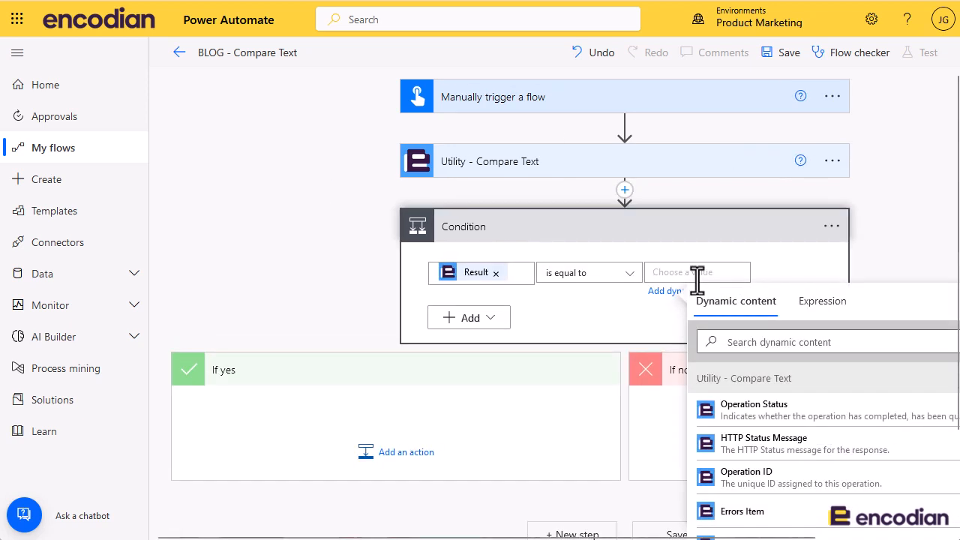
{"action": "type", "text": "true"}
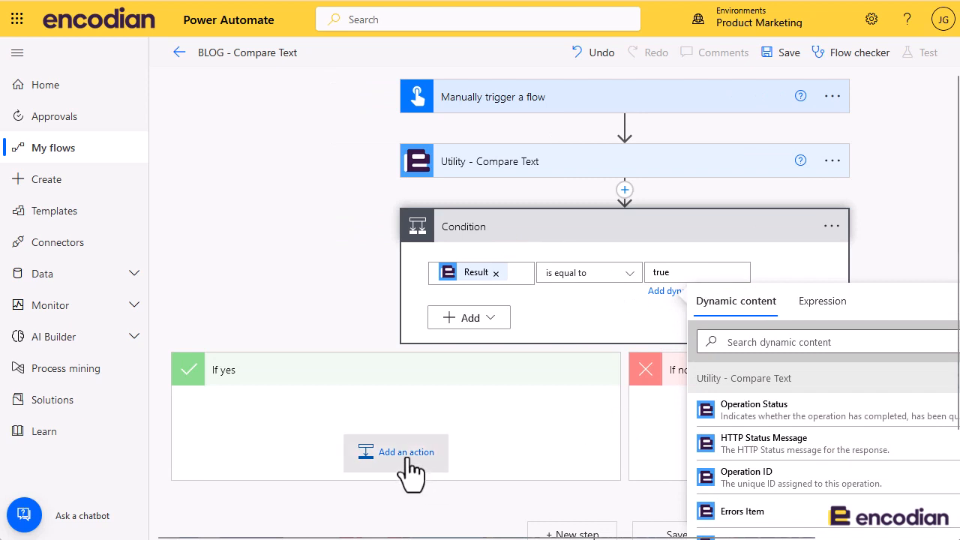
- Add a 'Send me a mobile notification' action under If yes with text 'The same!'
{"action": "left_click", "coordinate": [396, 451]}
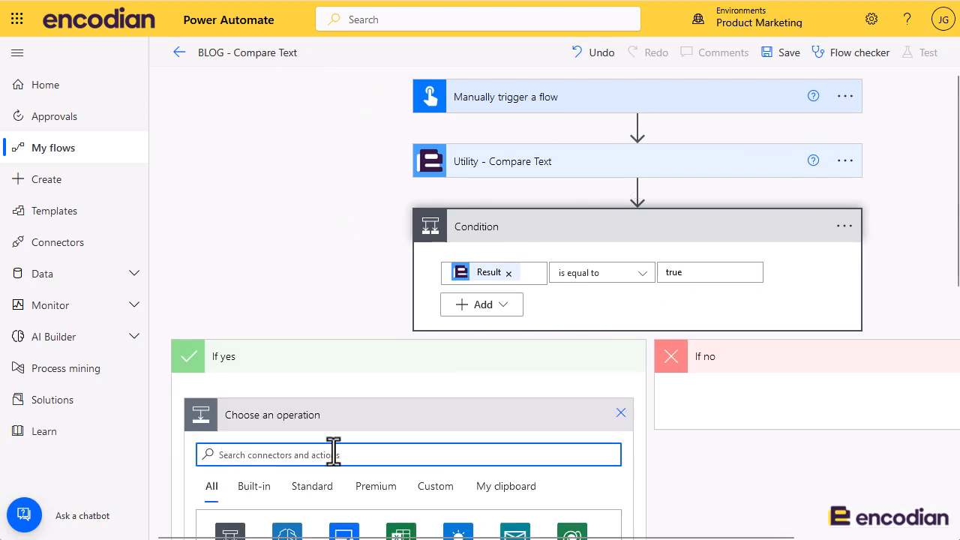
{"action": "type", "text": "send"}
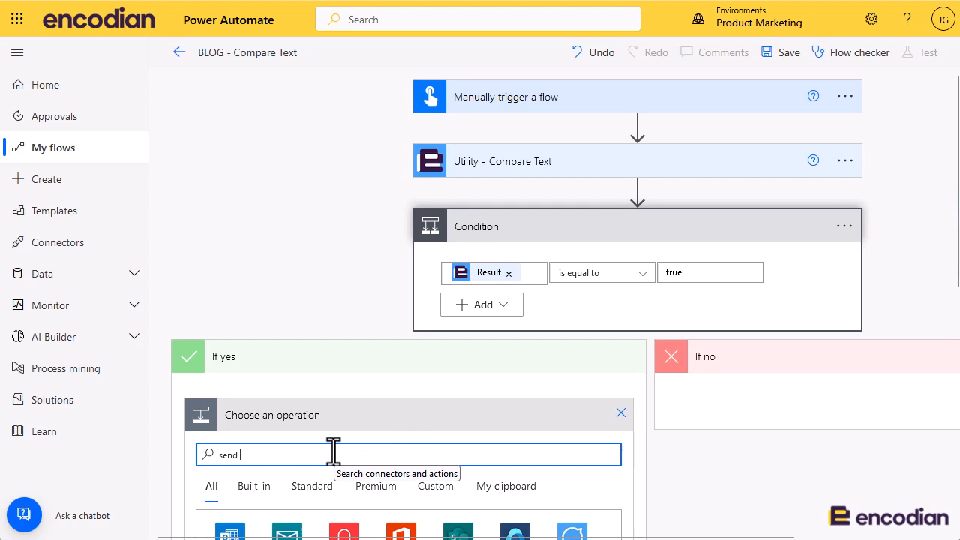
{"action": "type", "text": "notificat"}
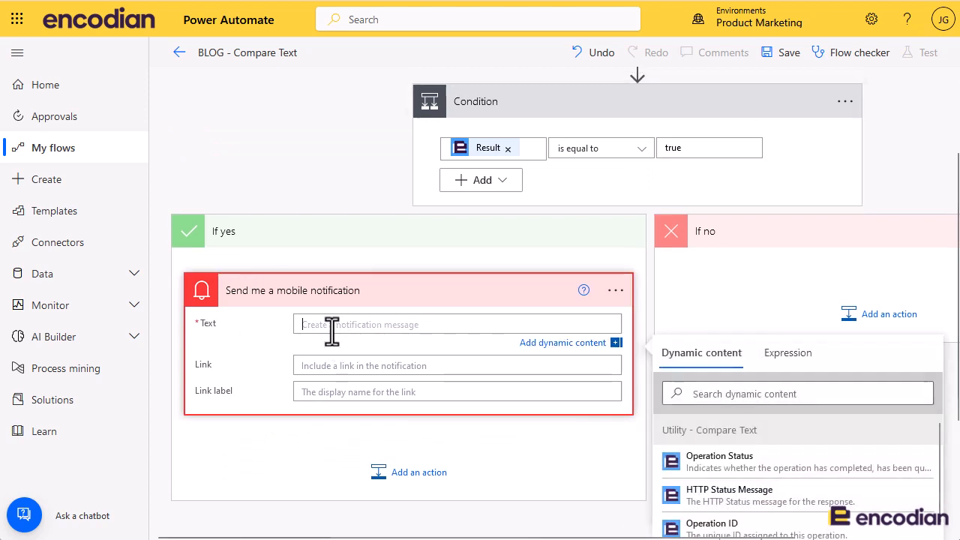
{"action": "type", "text": "The same!"}
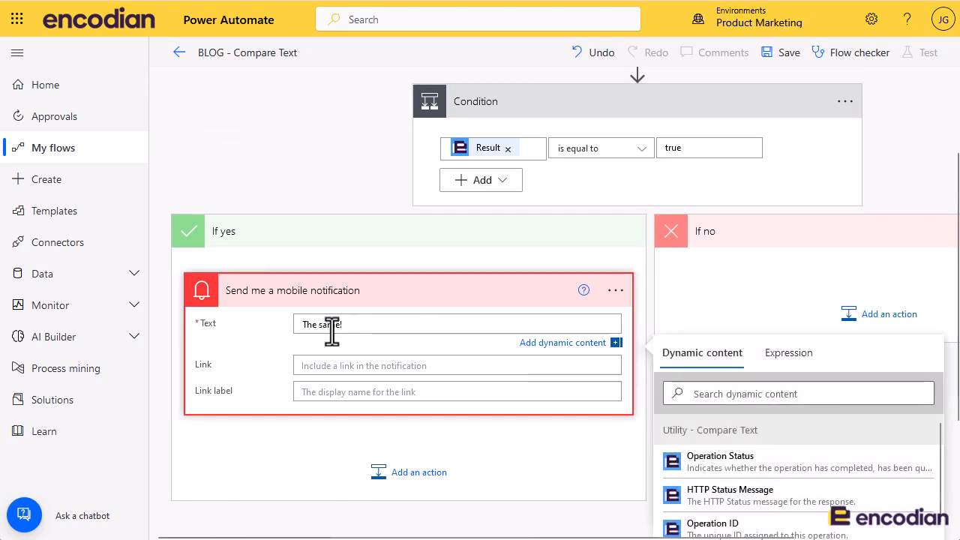
{"action": "left_click", "coordinate": [615, 291]}
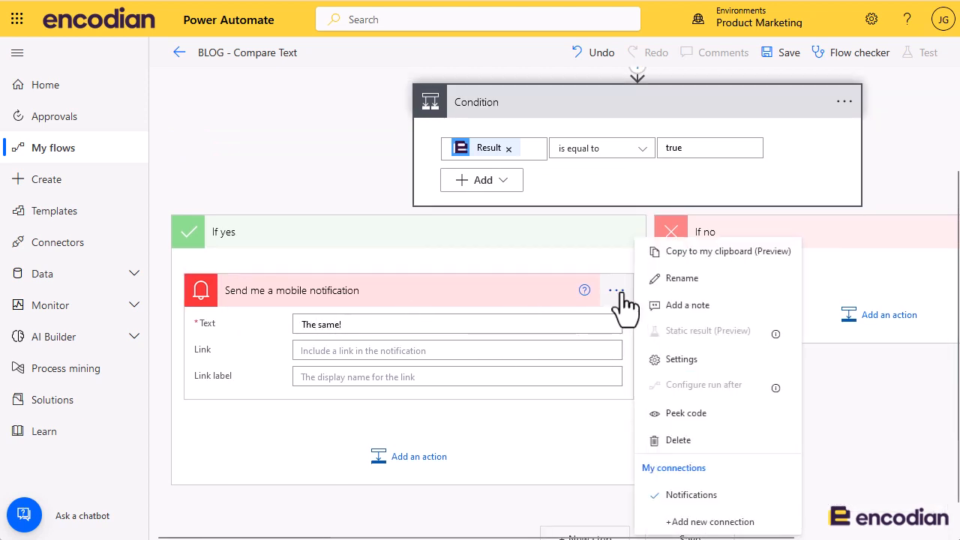
- Paste a copy of the notification into If no, changing its text to 'Different!'
{"action": "left_click", "coordinate": [889, 314]}
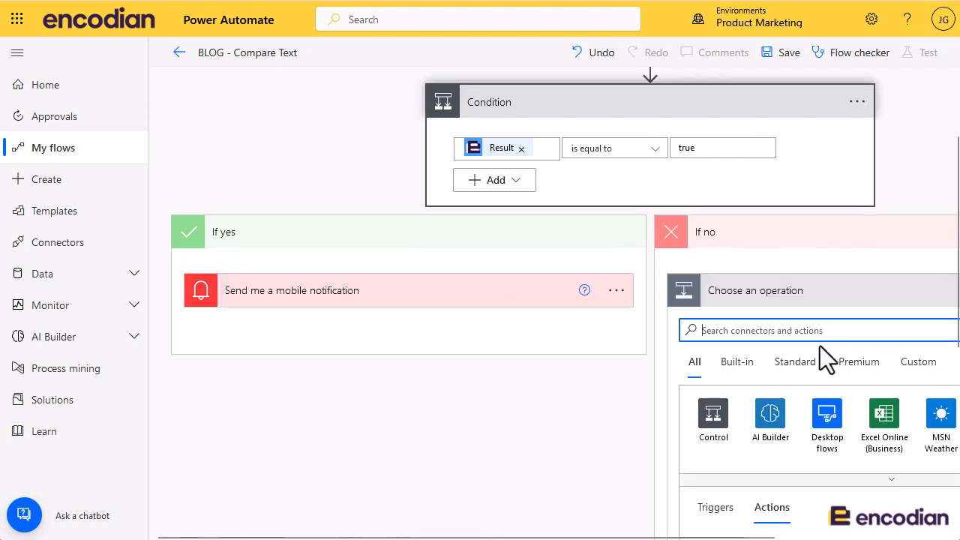
{"action": "scroll", "scroll_direction": "right", "scroll_amount": 3}
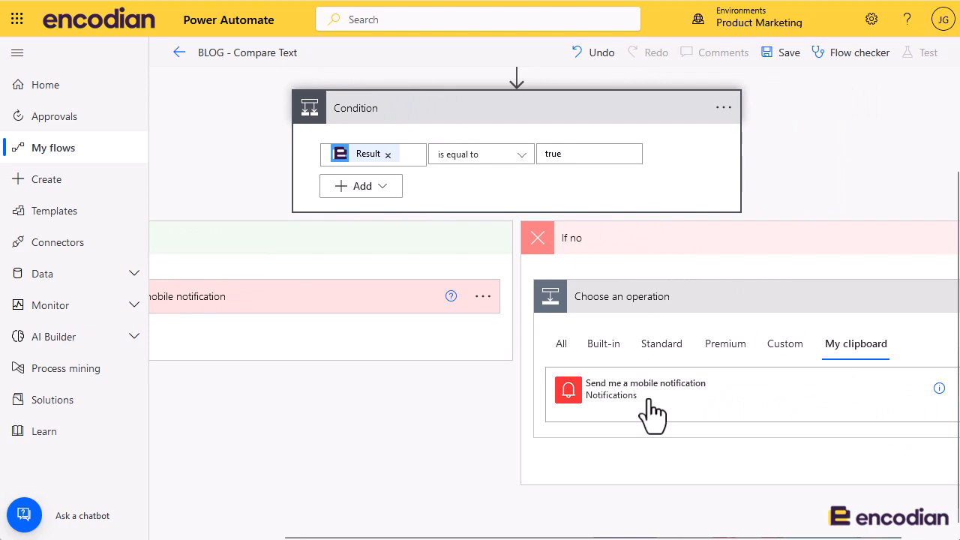
{"action": "left_click", "coordinate": [645, 390]}
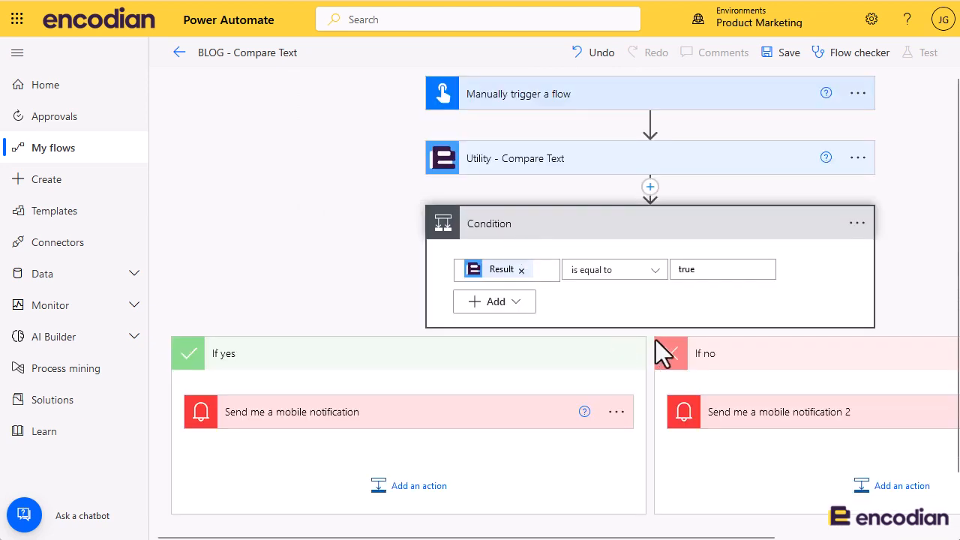
{"action": "left_click", "coordinate": [779, 411]}
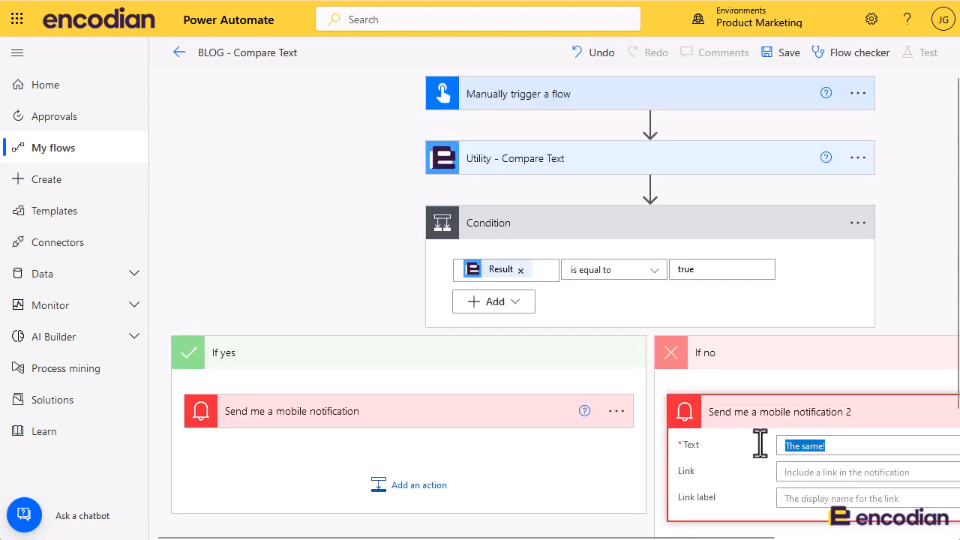
{"action": "type", "text": "Different"}
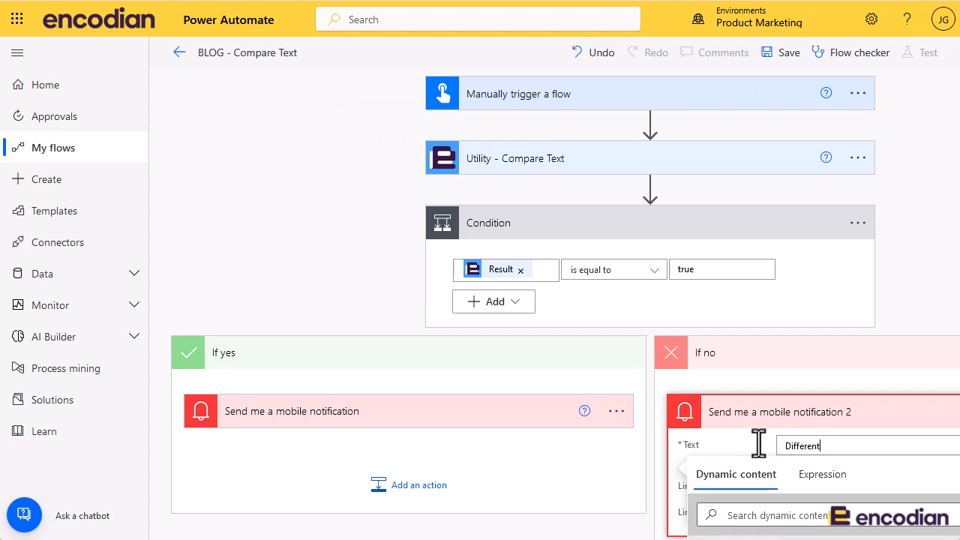
{"action": "type", "text": "!"}
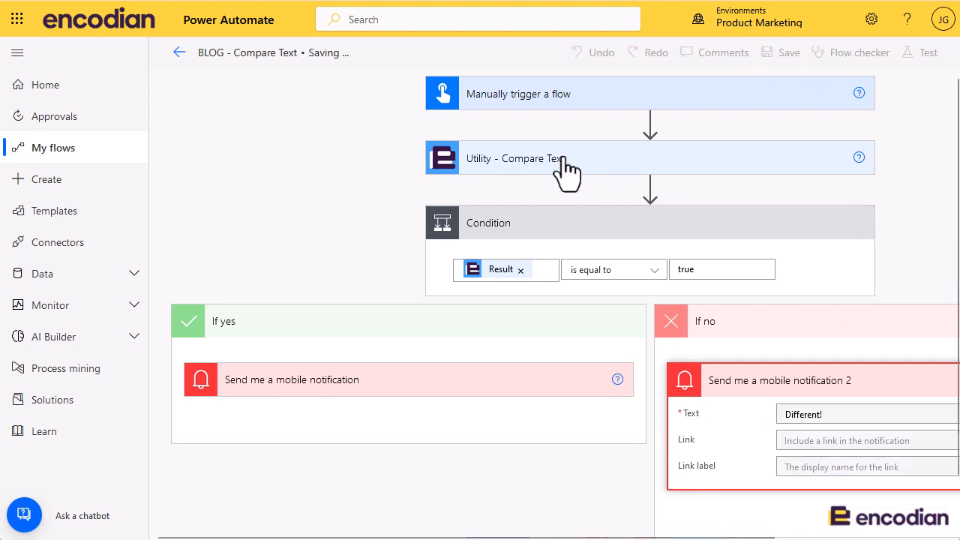
{"action": "mouse_move", "coordinate": [578, 247]}
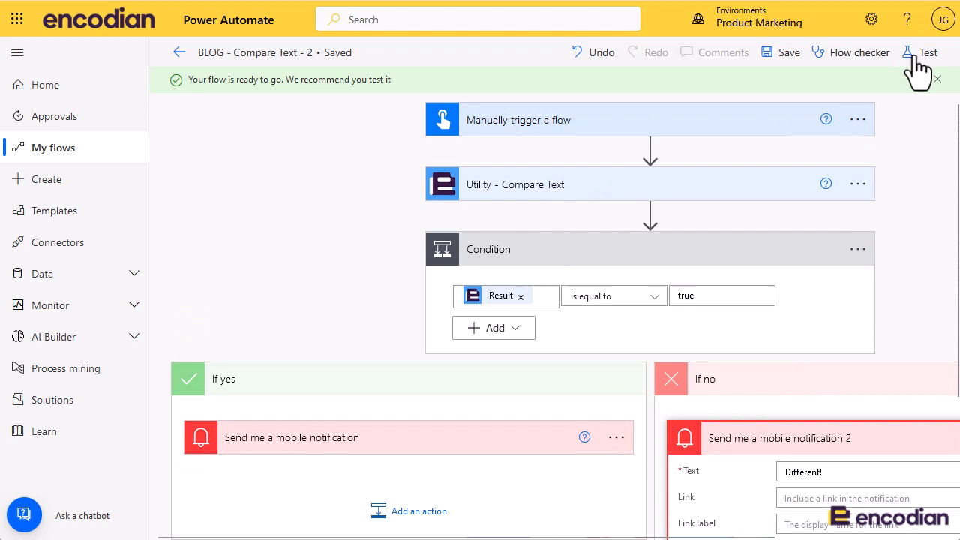
- Save and run a manual test with 'hello world' for Text One and Text Two
{"action": "left_click", "coordinate": [929, 53]}
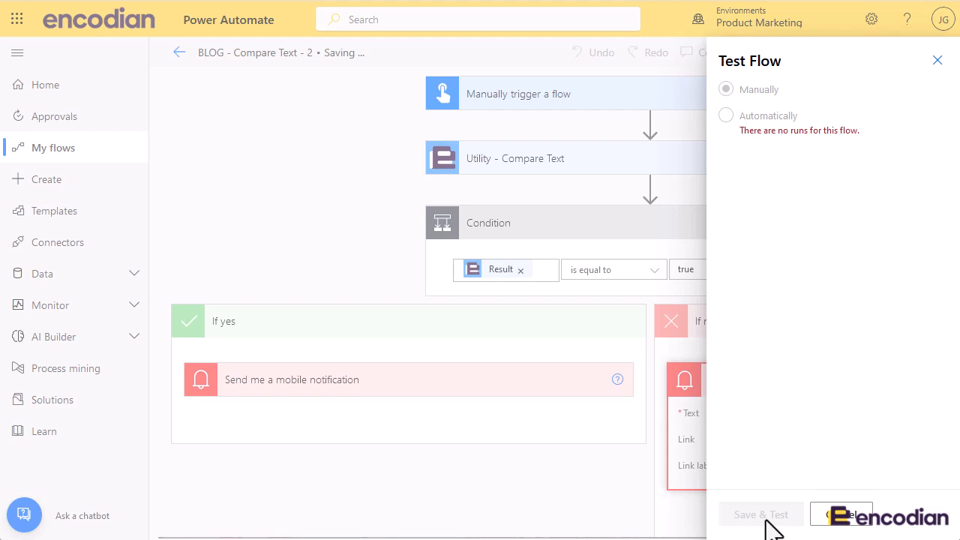
{"action": "left_click", "coordinate": [760, 515]}
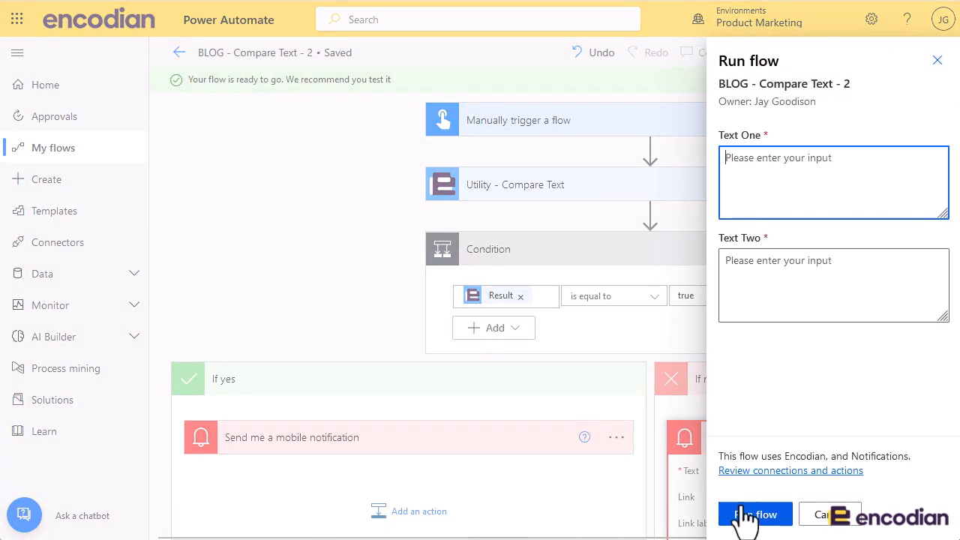
{"action": "type", "text": "hello world"}
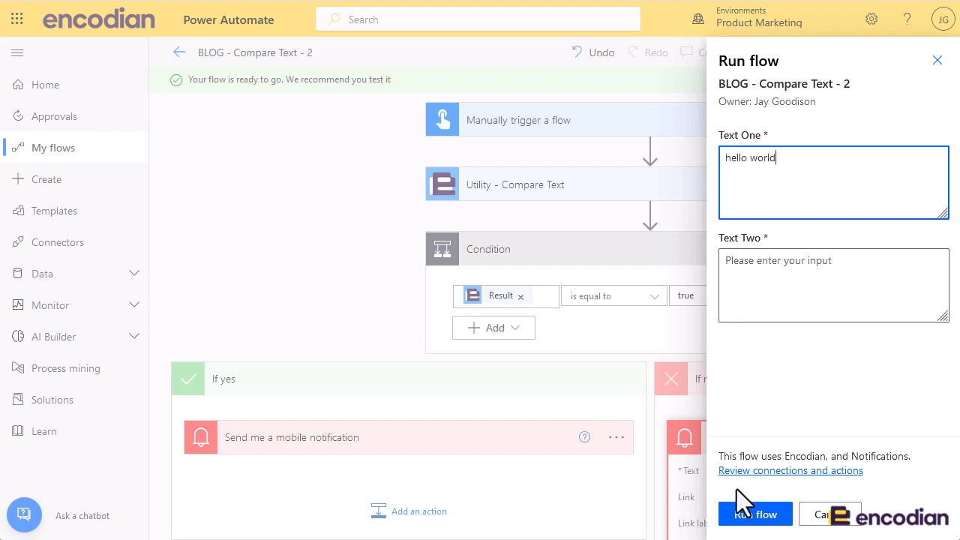
{"action": "type", "text": "hello world"}
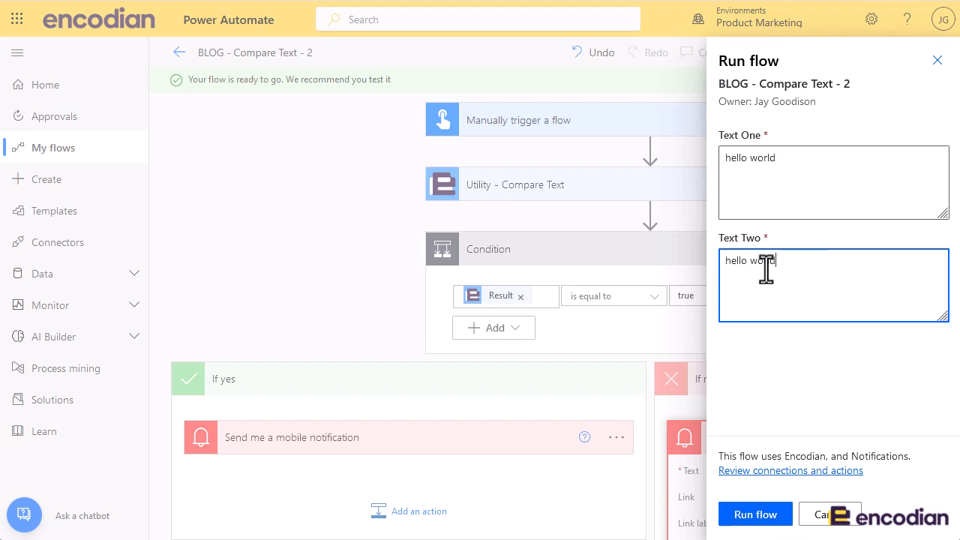
{"action": "left_click", "coordinate": [755, 514]}
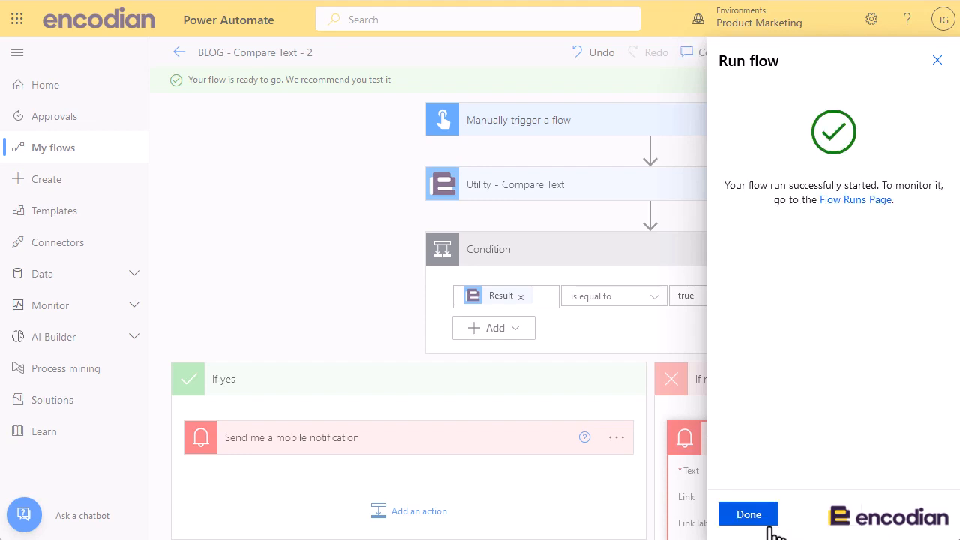
- Close the run pane to view the results: Condition true, 'The same!' sent
{"action": "left_click", "coordinate": [748, 514]}
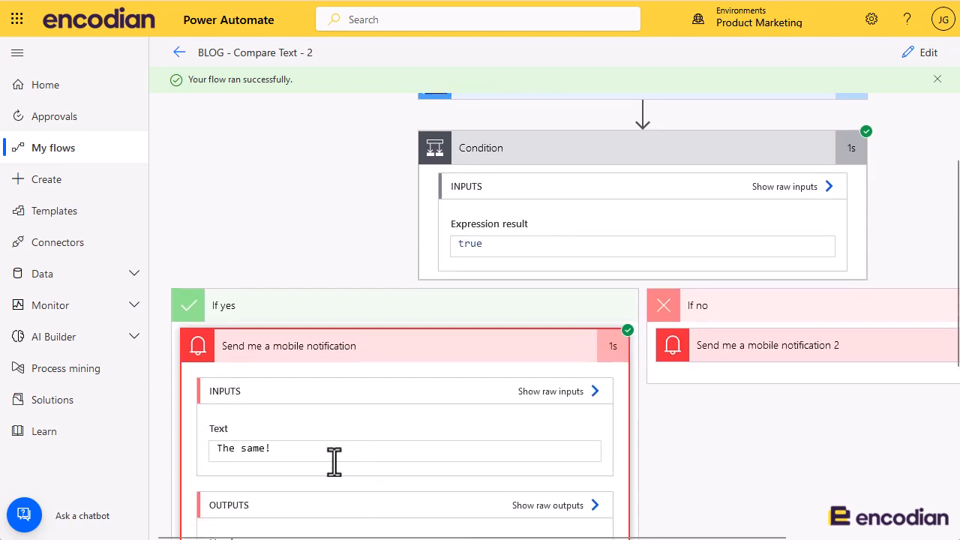
{"action": "mouse_move", "coordinate": [353, 460]}
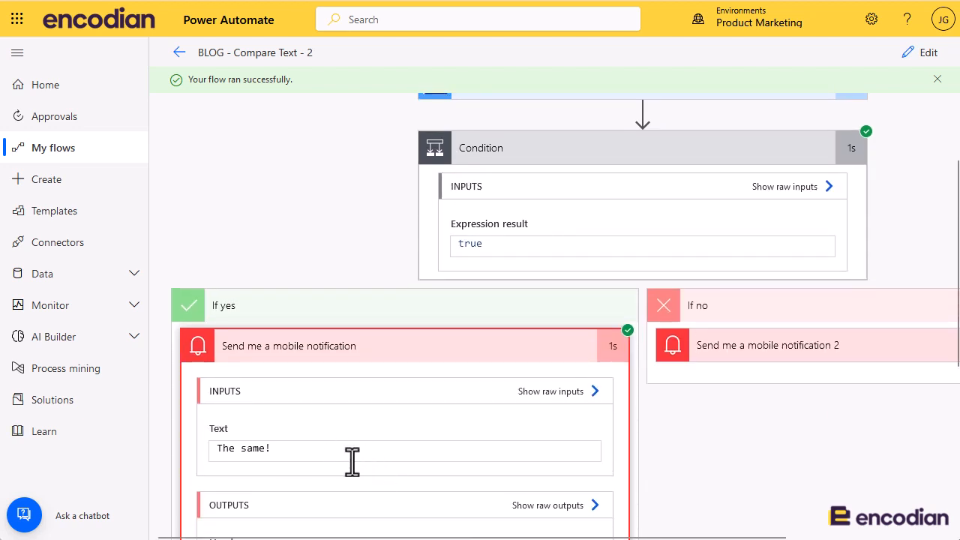
{"action": "mouse_move", "coordinate": [397, 460]}
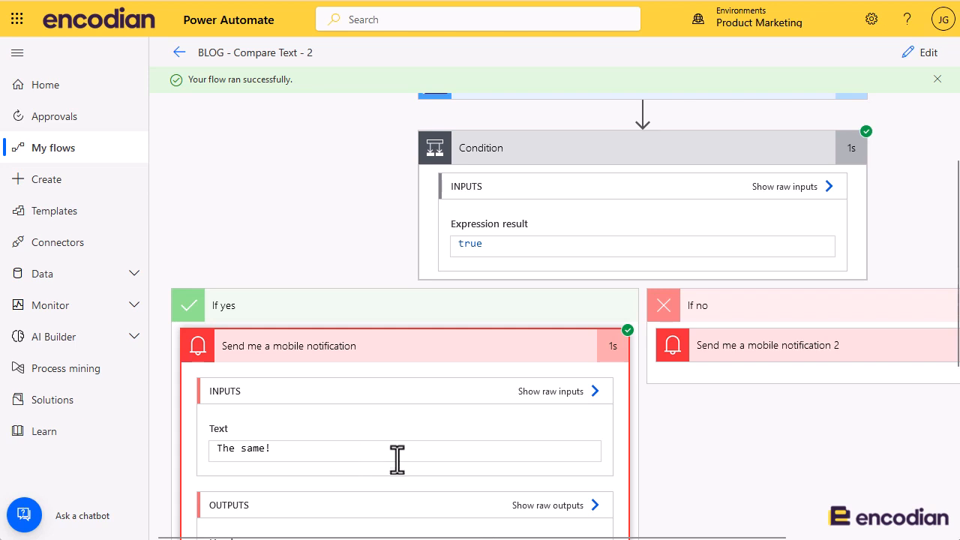